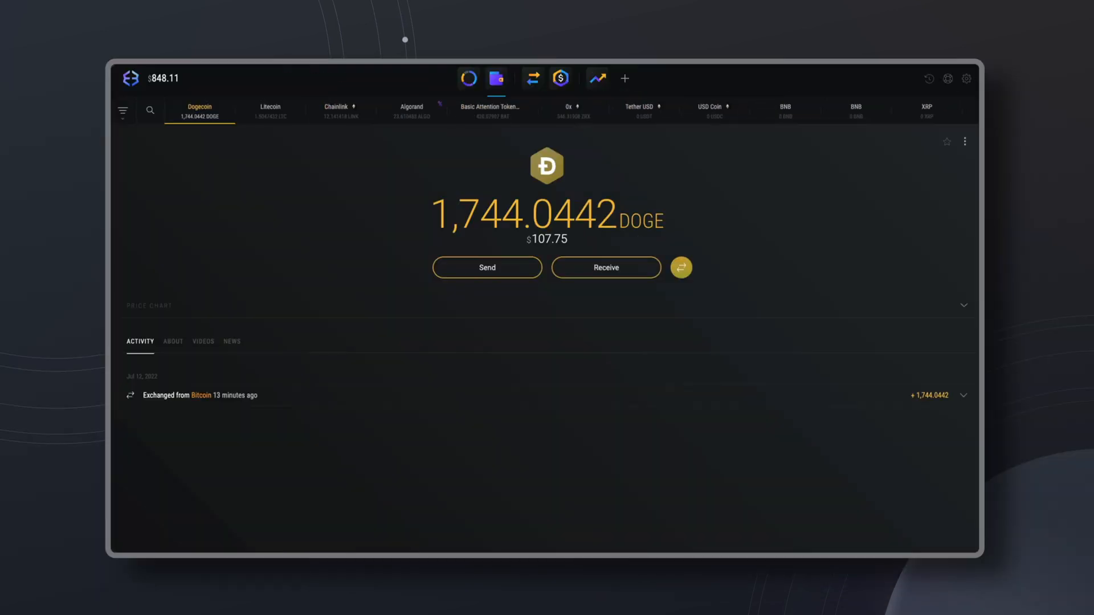
Show the portfolio overview of all assets and scroll down the list
click(486, 268)
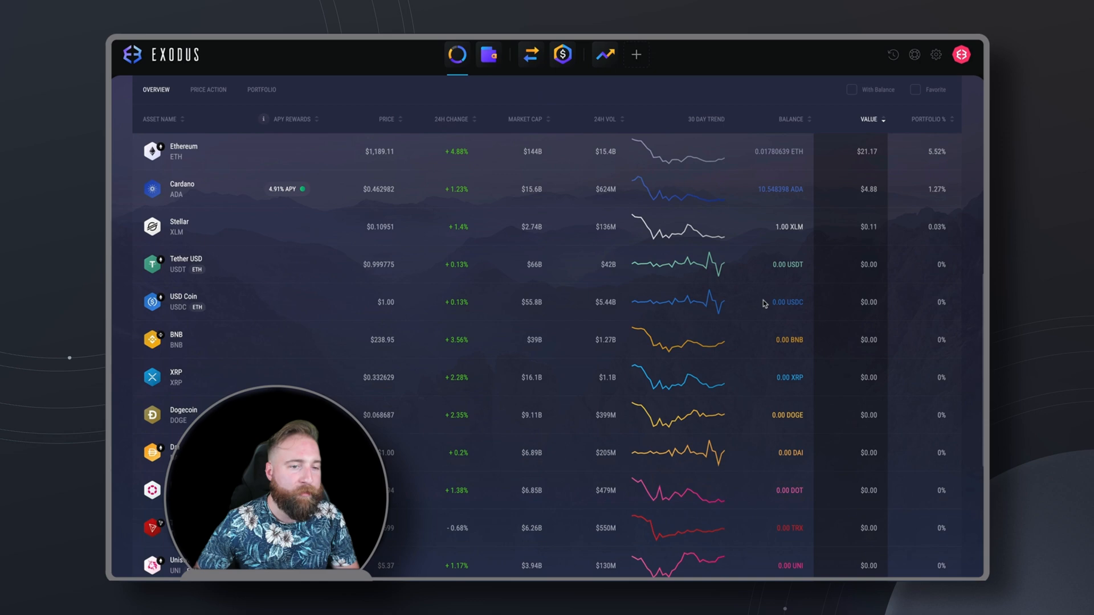
scroll(down, 3)
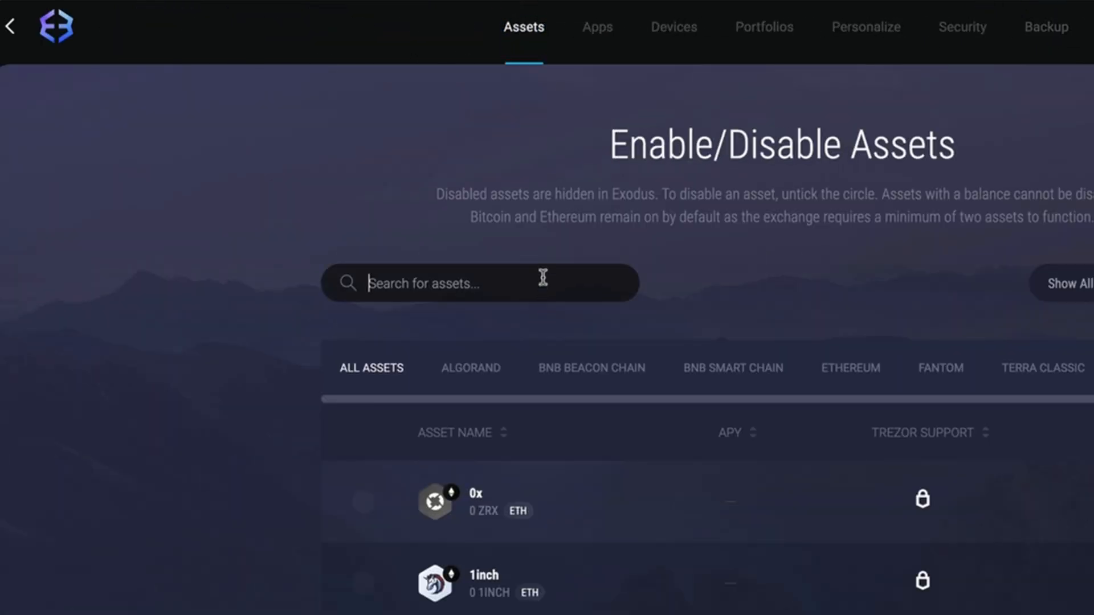
Search assets for 'shib' and enable Shiba Inu on Ethereum
text(s)
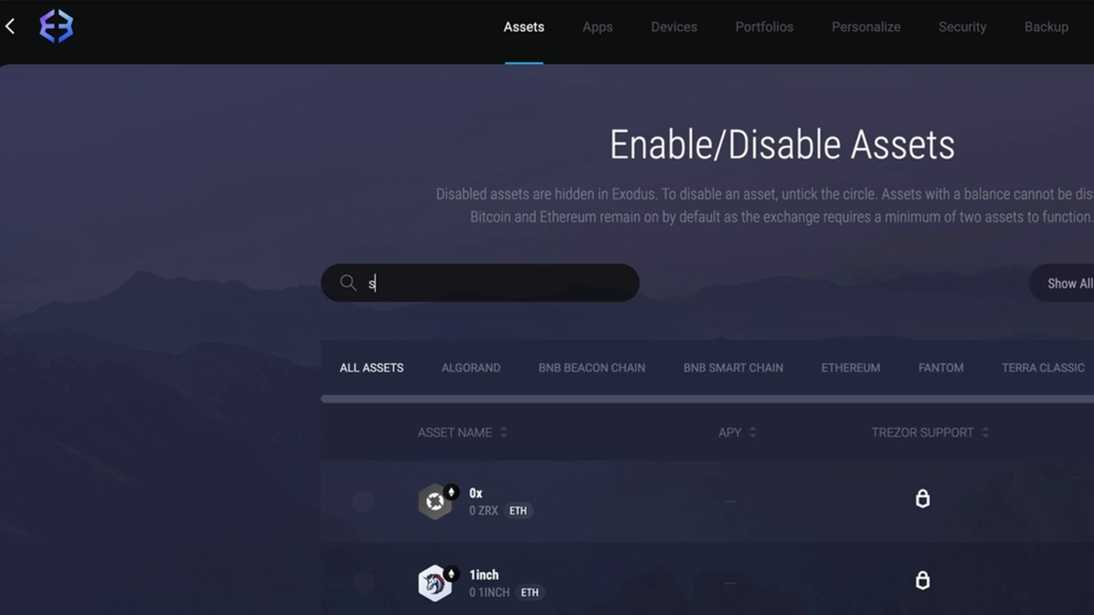
text(hib)
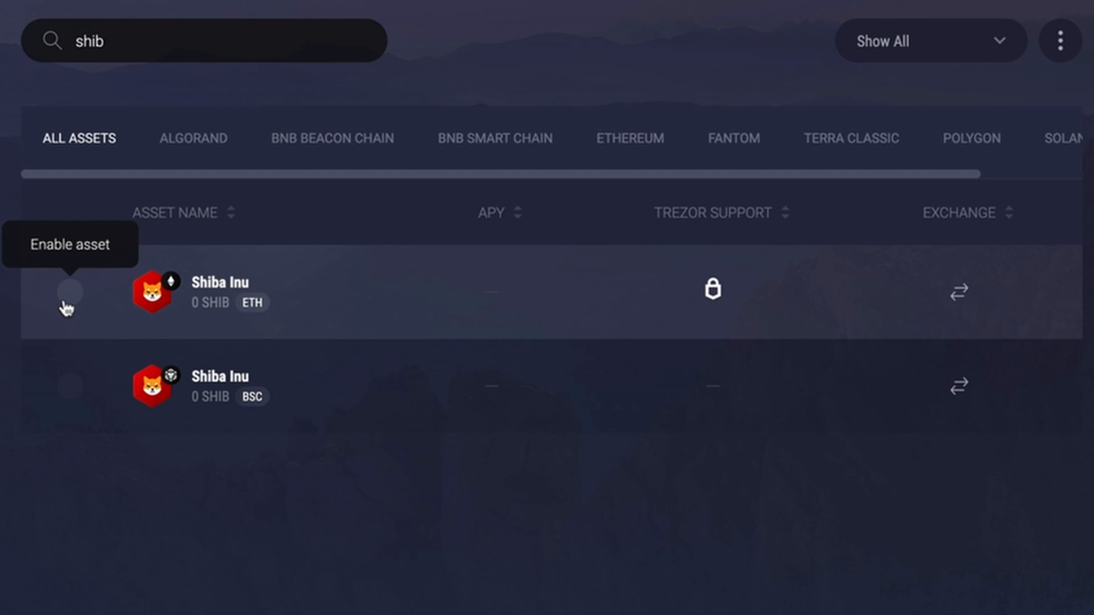
click(69, 291)
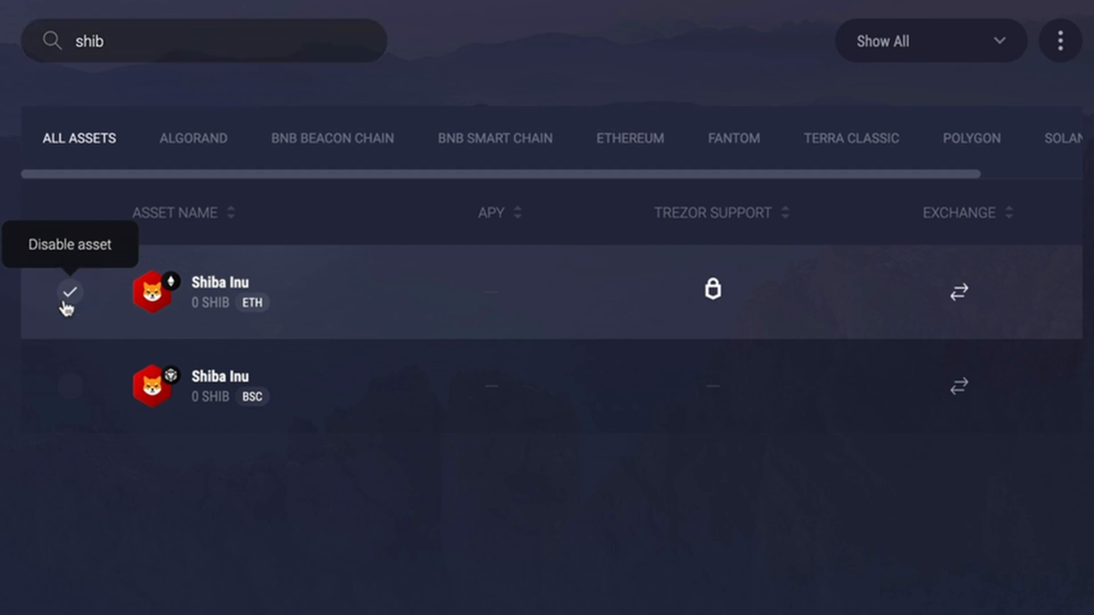
click(68, 292)
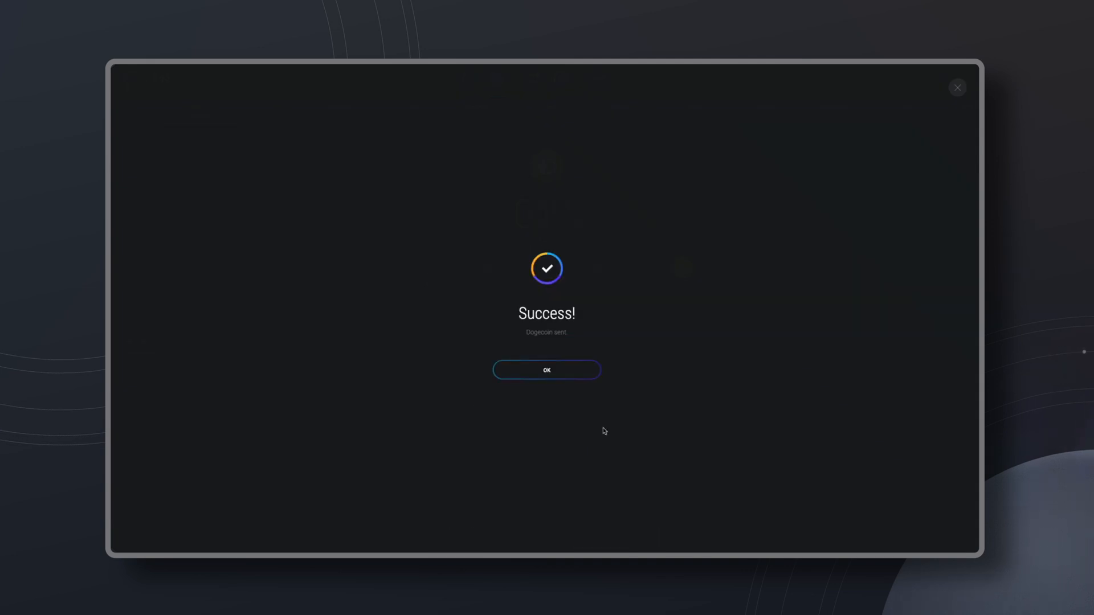
Dismiss the Dogecoin sent success message
click(546, 369)
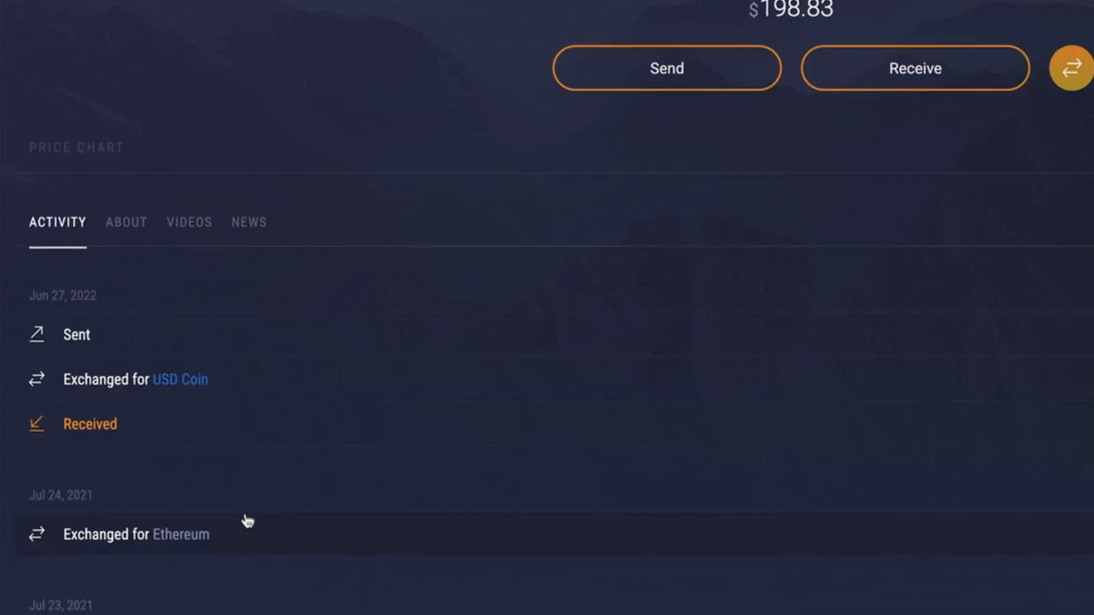
click(914, 68)
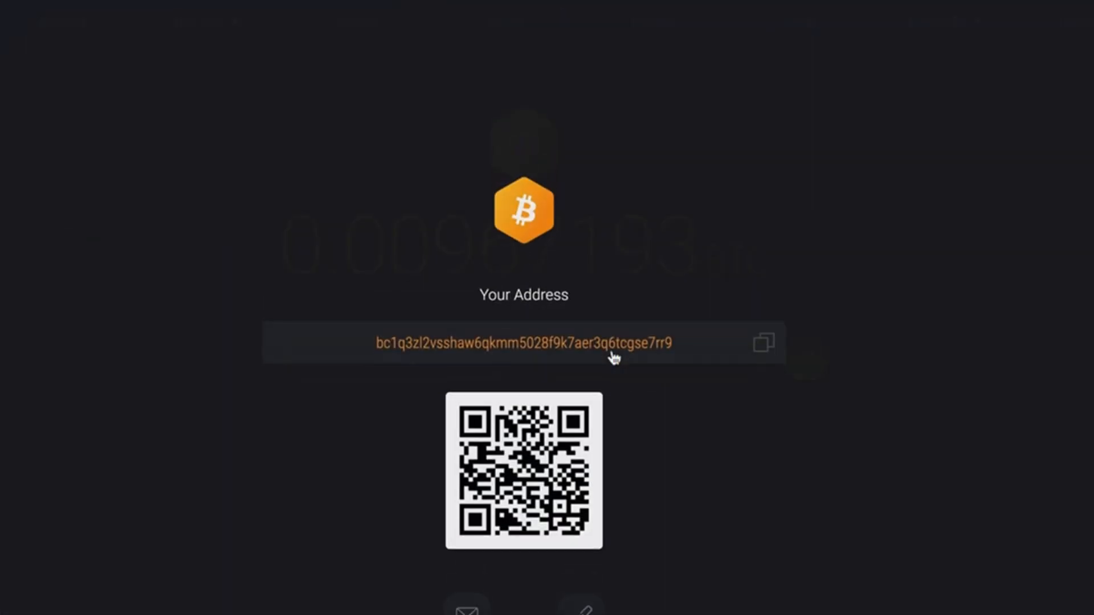
click(764, 342)
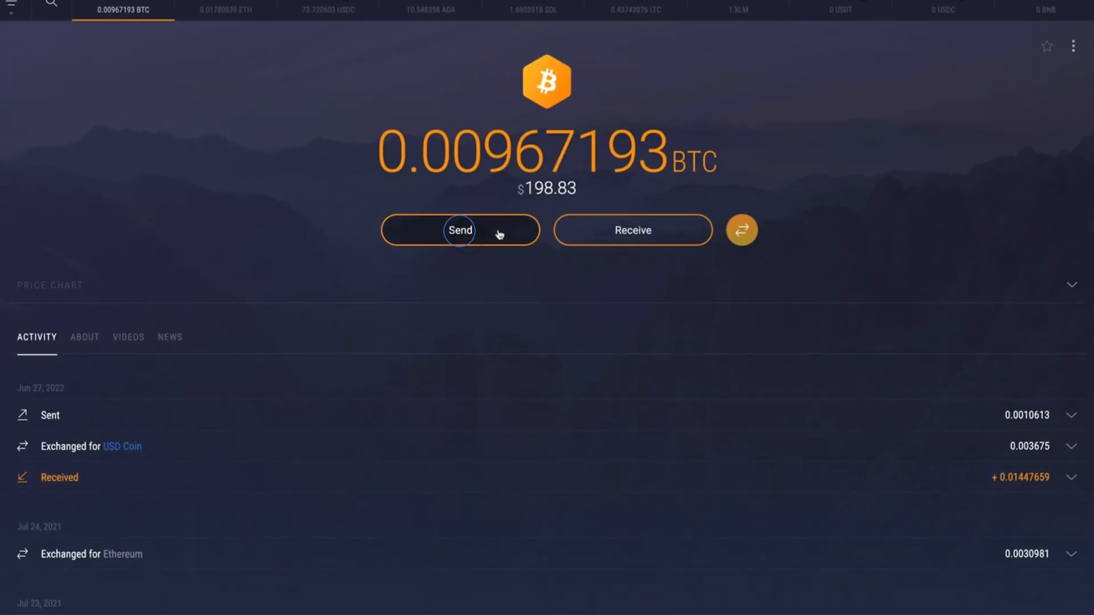
click(460, 230)
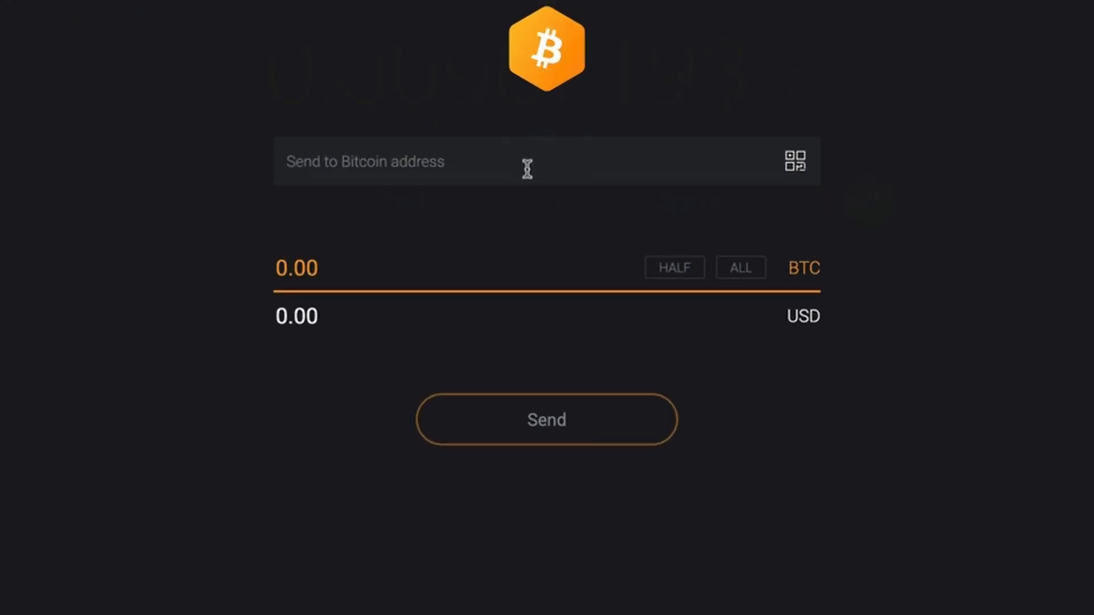
click(309, 161)
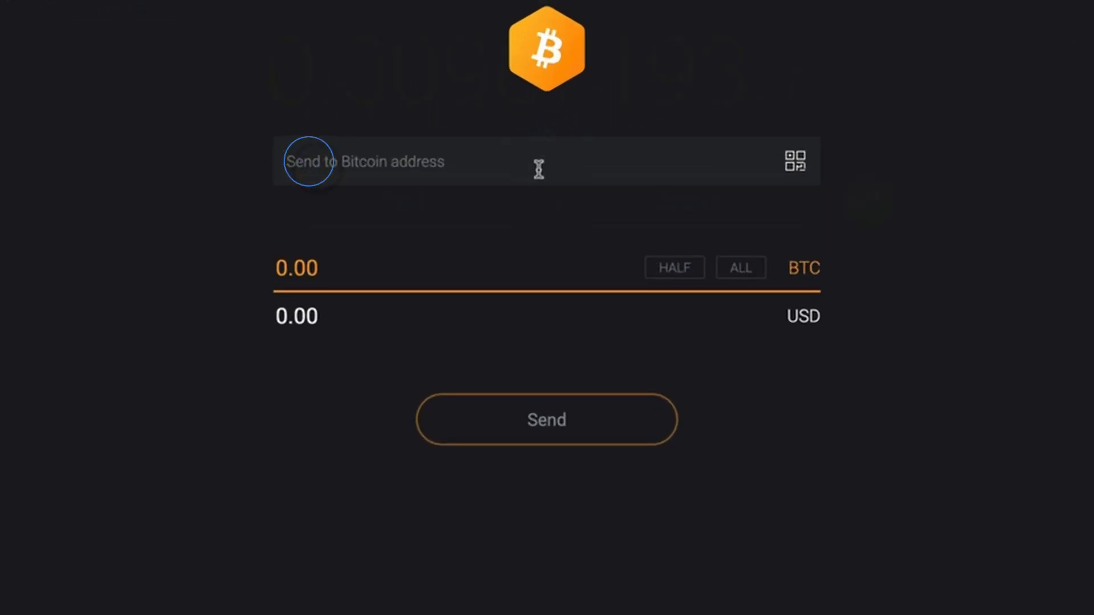
click(794, 160)
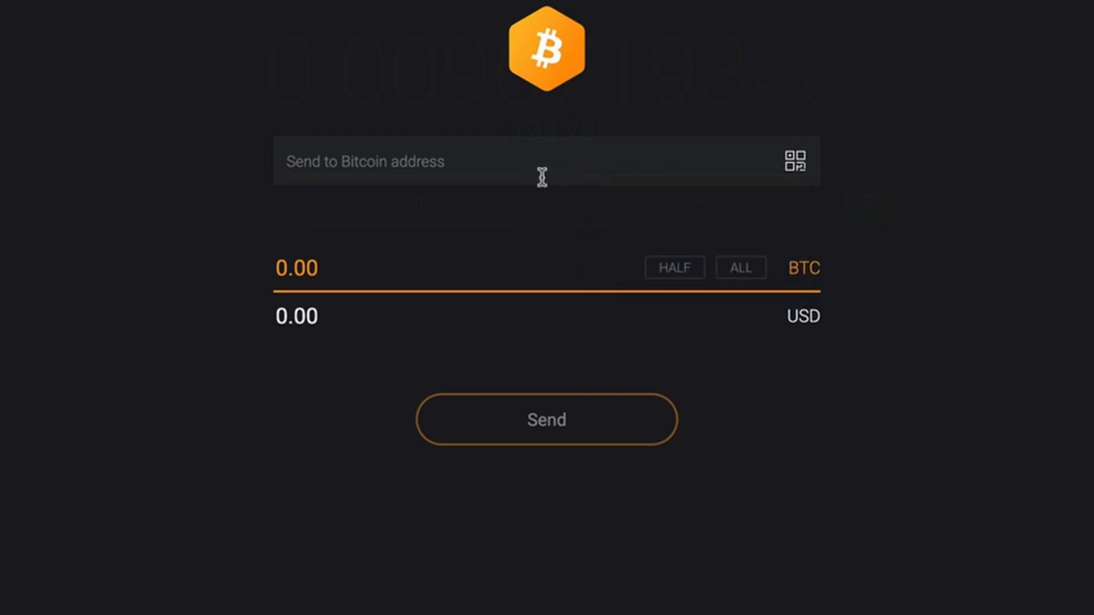
text(bc1qev83ecwshvr9ccs2mt2mkegkmvfj3fwuvdggc6)
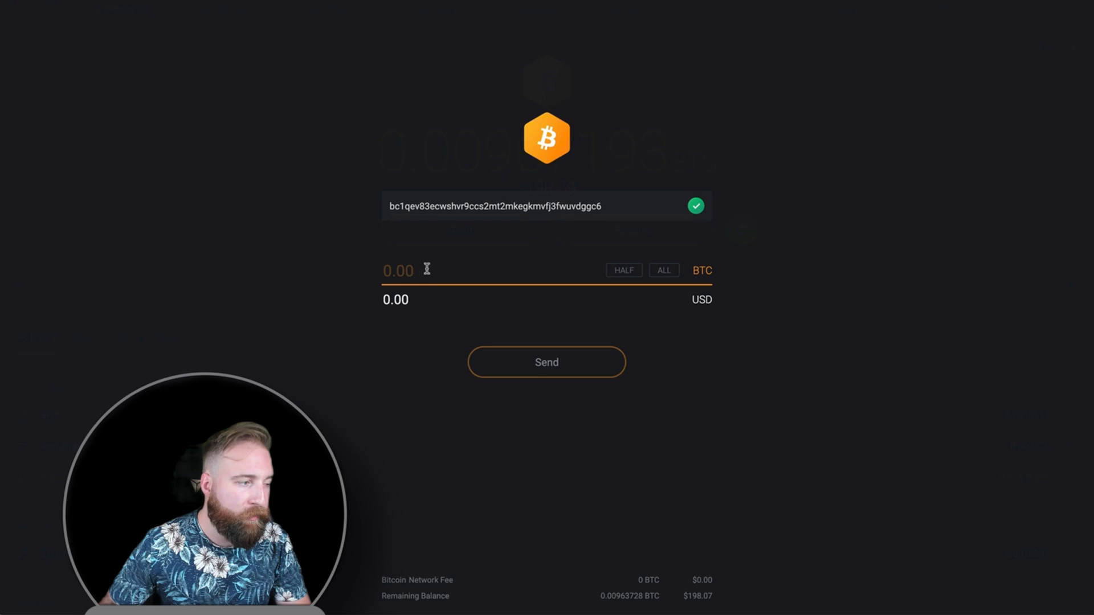
Set the amount to 0.0006 BTC ($12.33) and submit for review
click(394, 299)
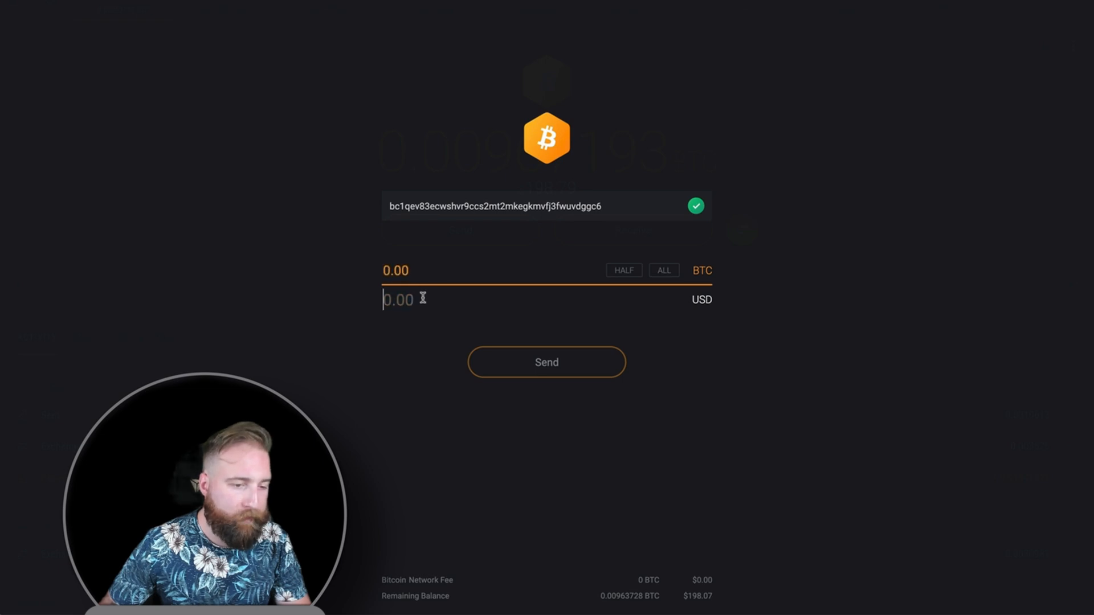
click(623, 270)
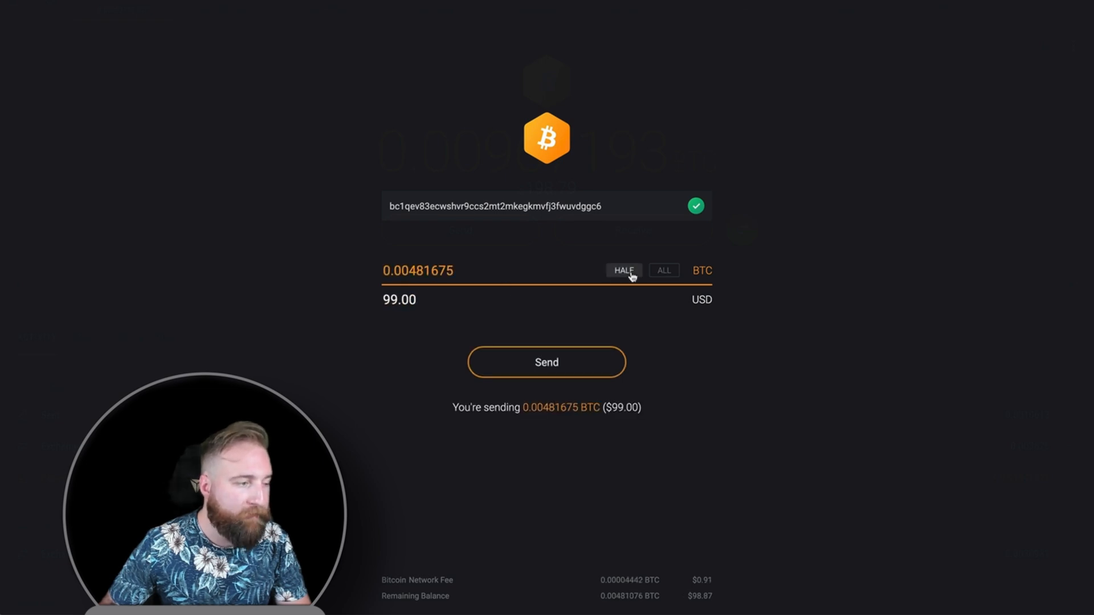
click(663, 270)
text(0.0006)
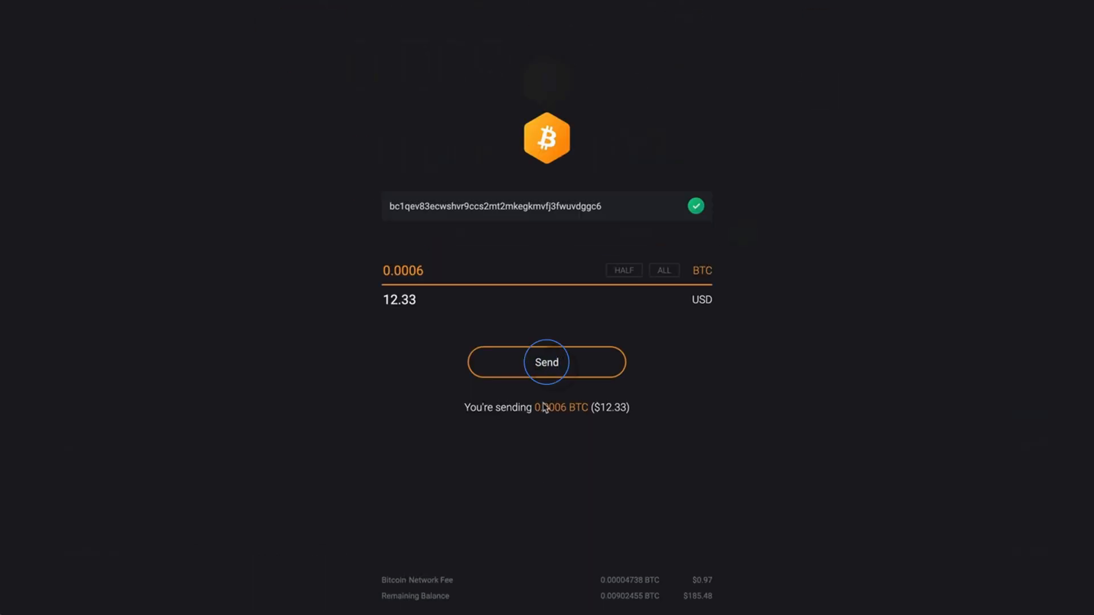
click(546, 361)
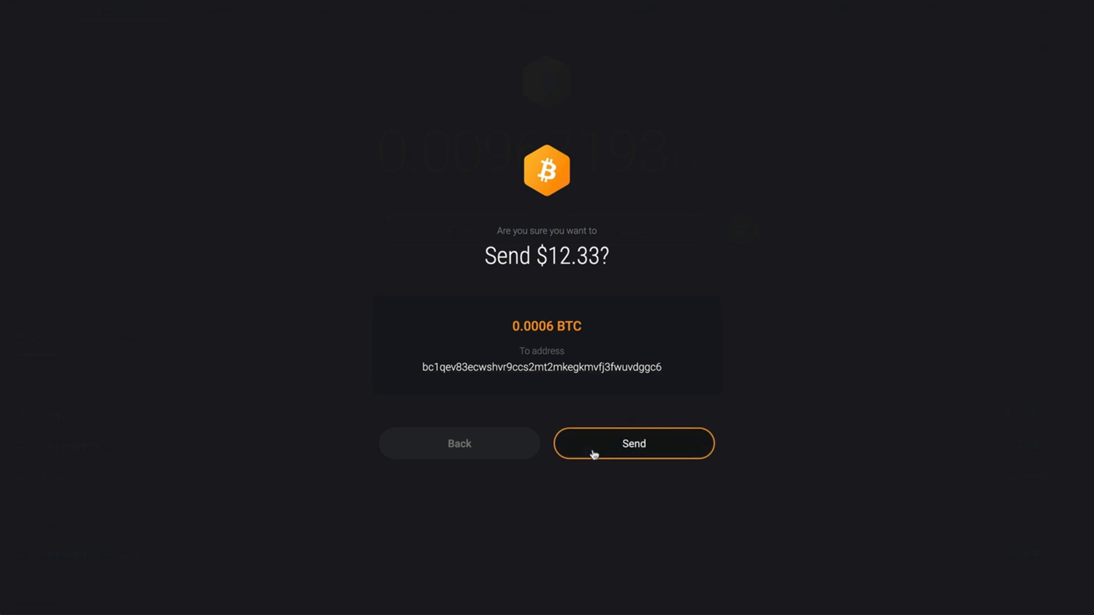
Confirm the $12.33 Bitcoin send
click(633, 444)
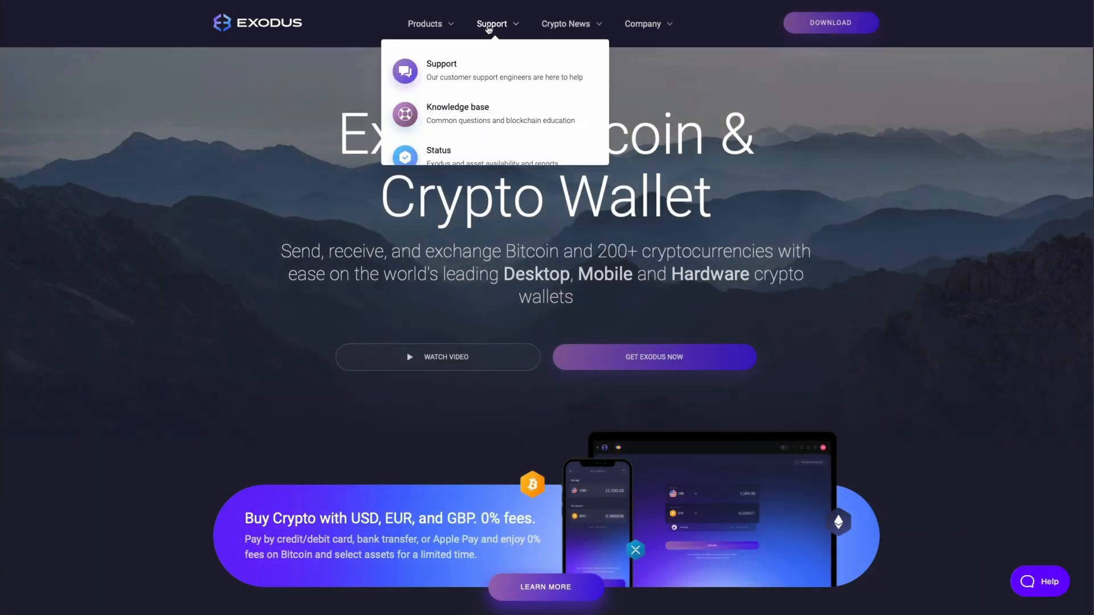
Open the Exodus support page and its Instant Answers help panel
click(441, 63)
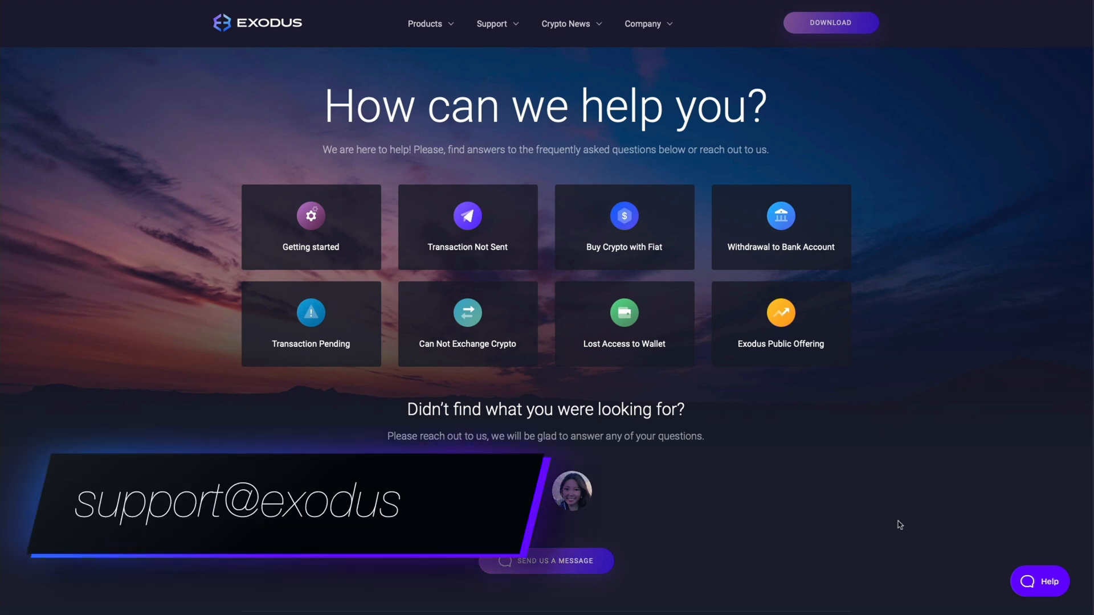
click(1041, 581)
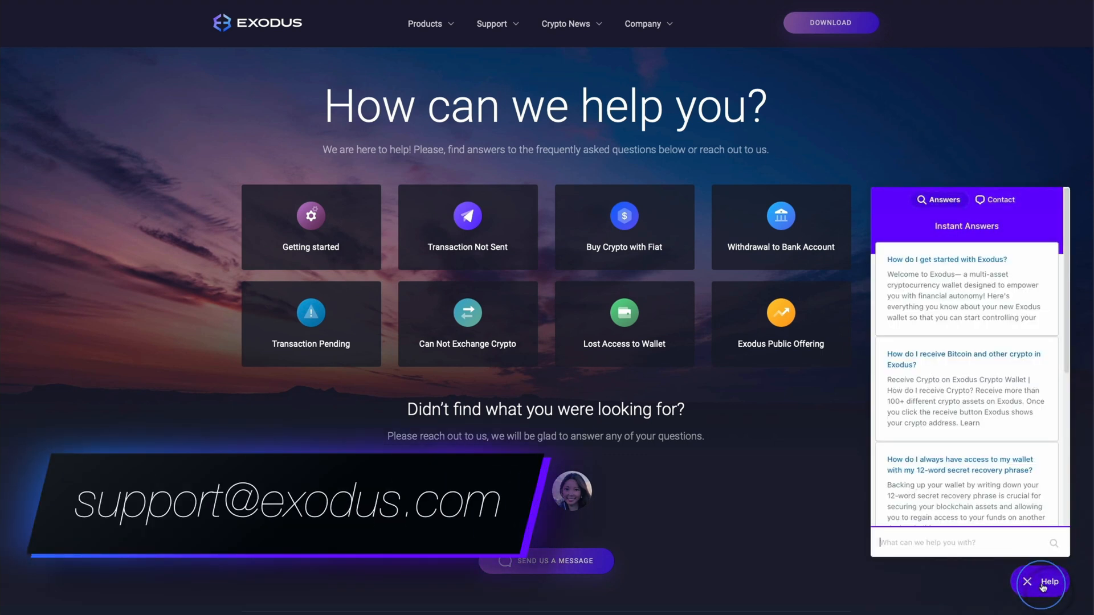